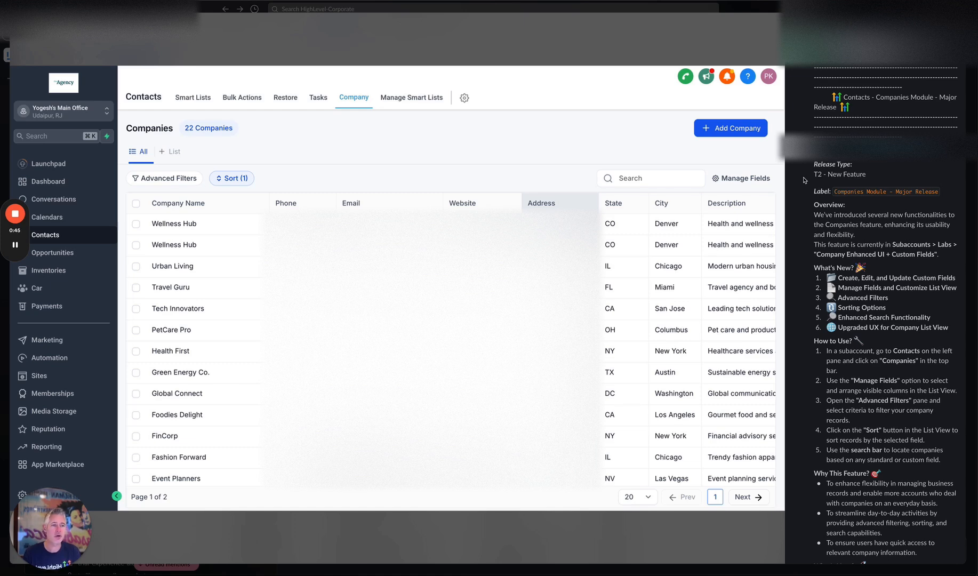
pyautogui.moveTo(775, 227)
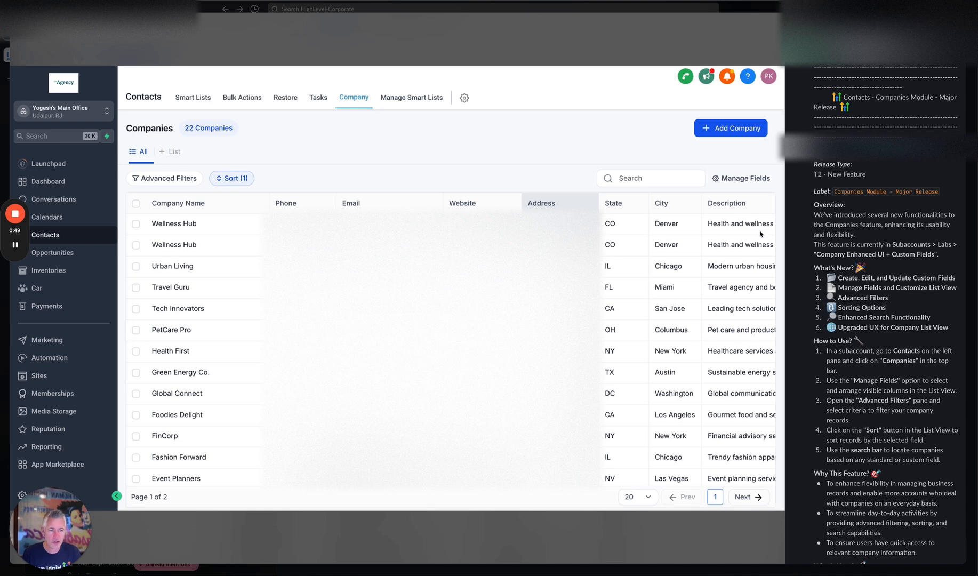
pyautogui.moveTo(753, 243)
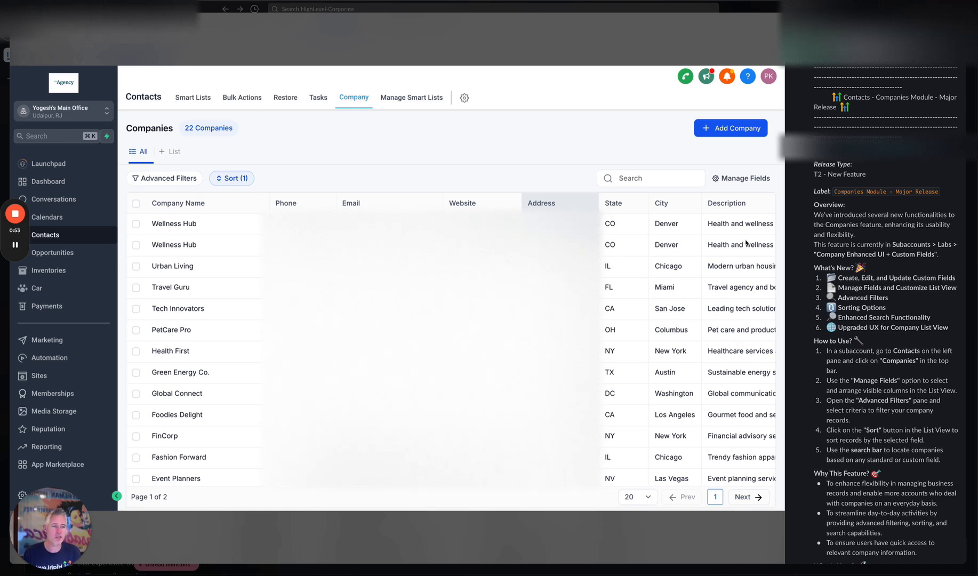
pyautogui.moveTo(727, 289)
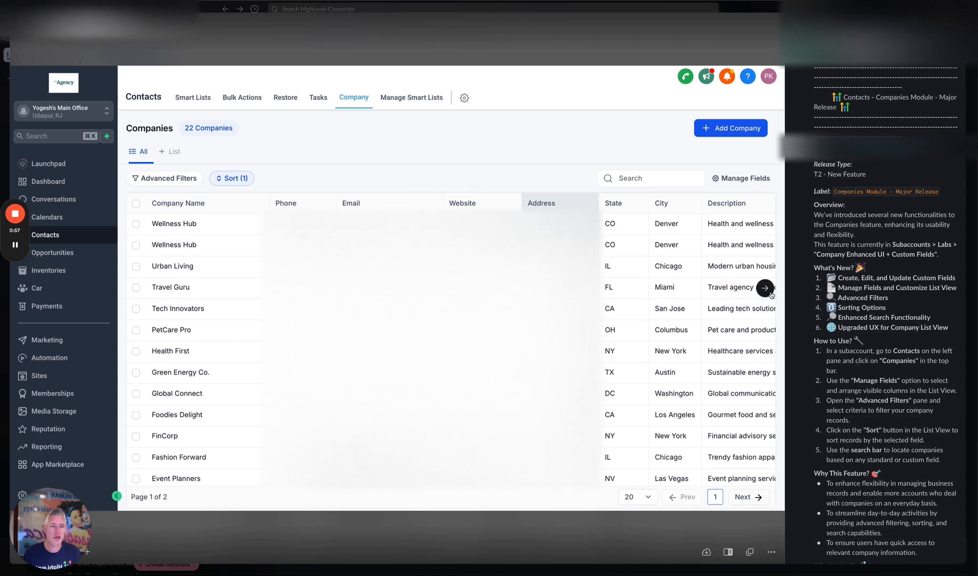
# - Open the Company searchable fields dialog showing Company Name, Website and Postal Code
pyautogui.click(173, 224)
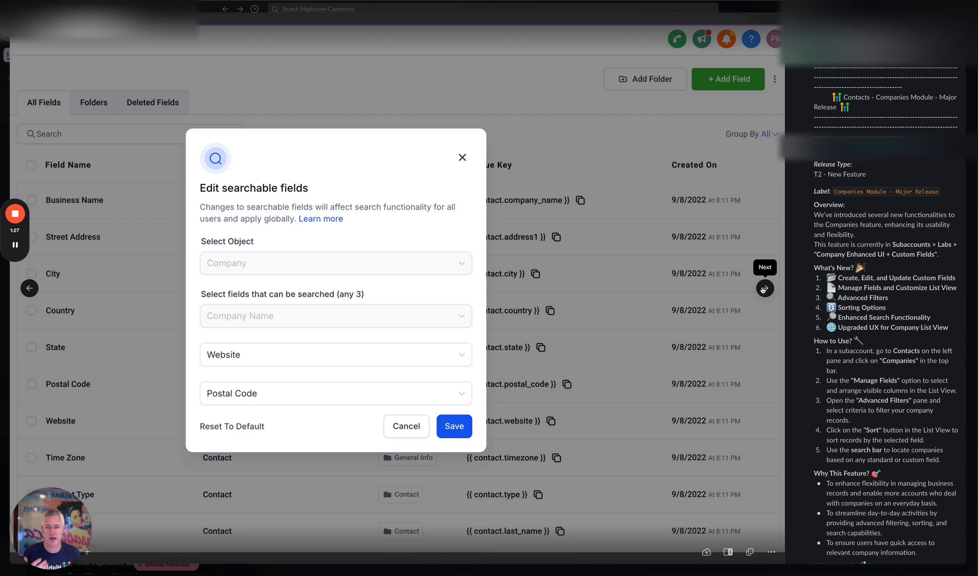
pyautogui.click(453, 426)
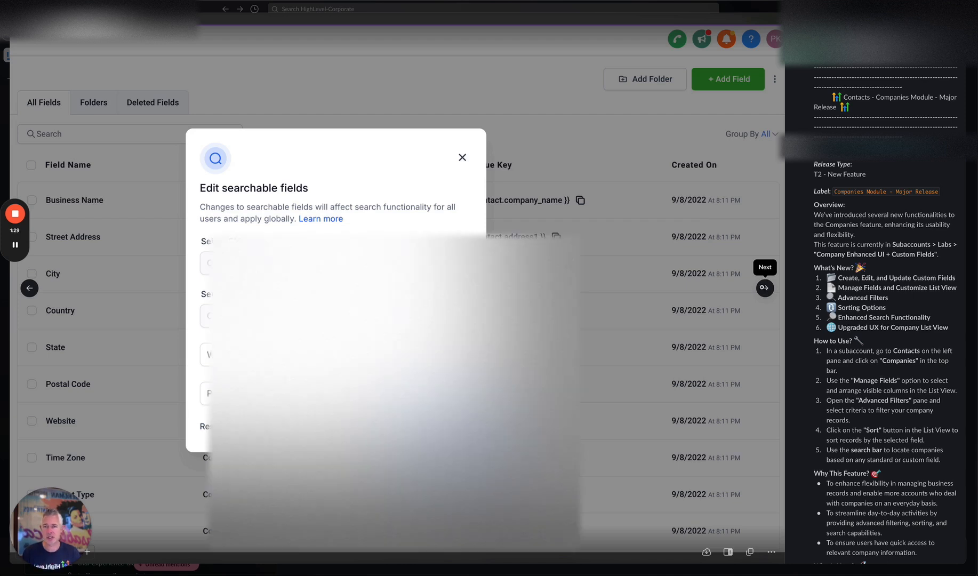
# - Show the Company List with the 'New Company Update!' banner and its Try Now button
pyautogui.click(462, 157)
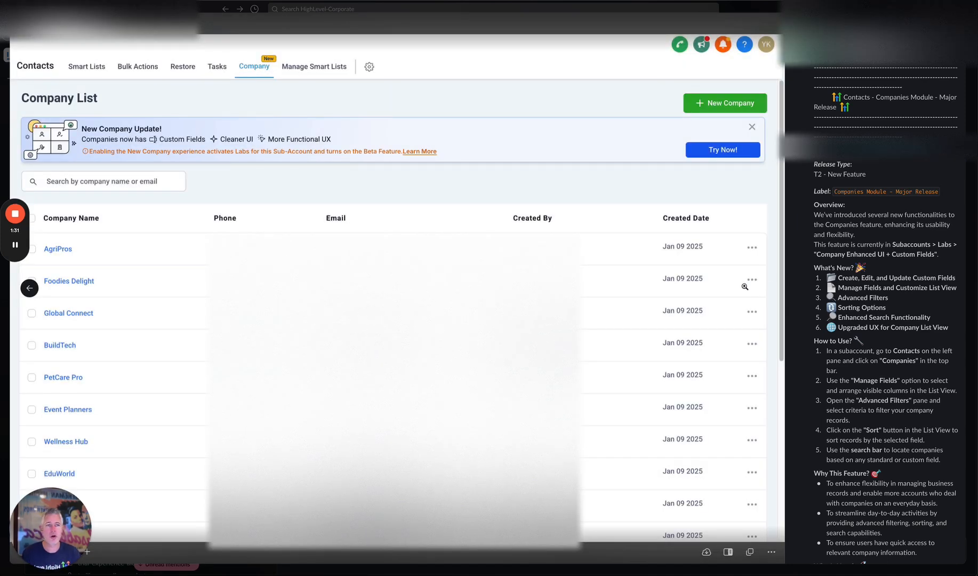
pyautogui.moveTo(297, 180)
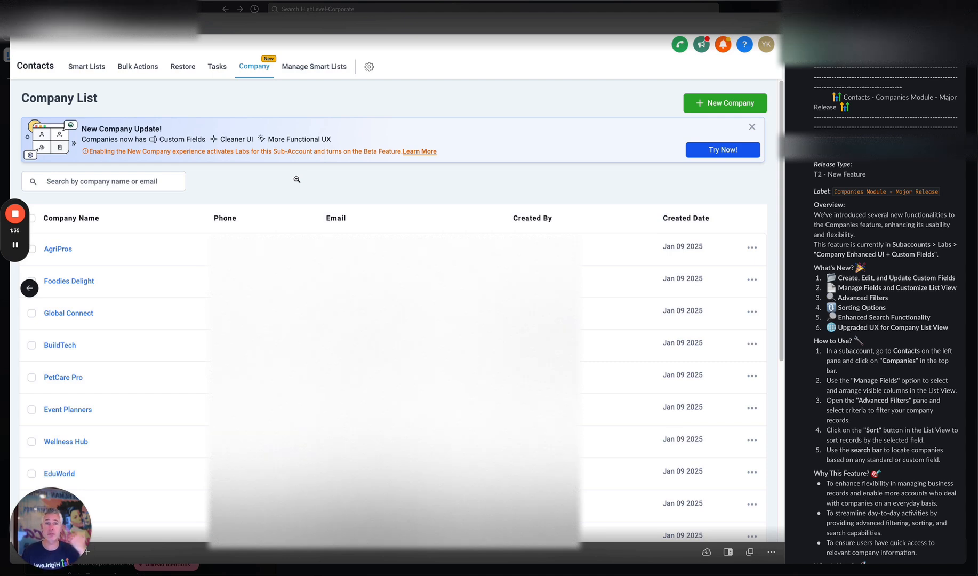
pyautogui.moveTo(122, 152)
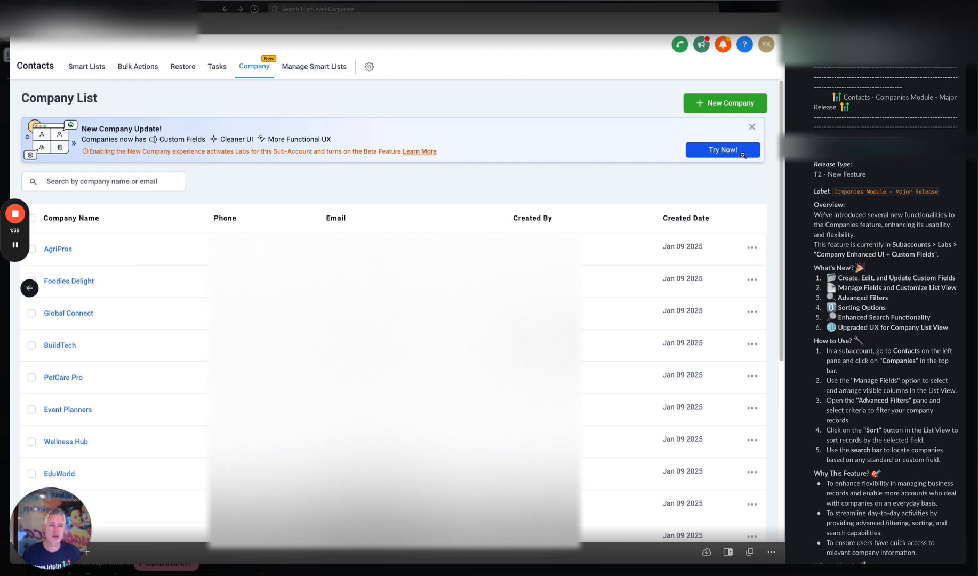
pyautogui.moveTo(372, 179)
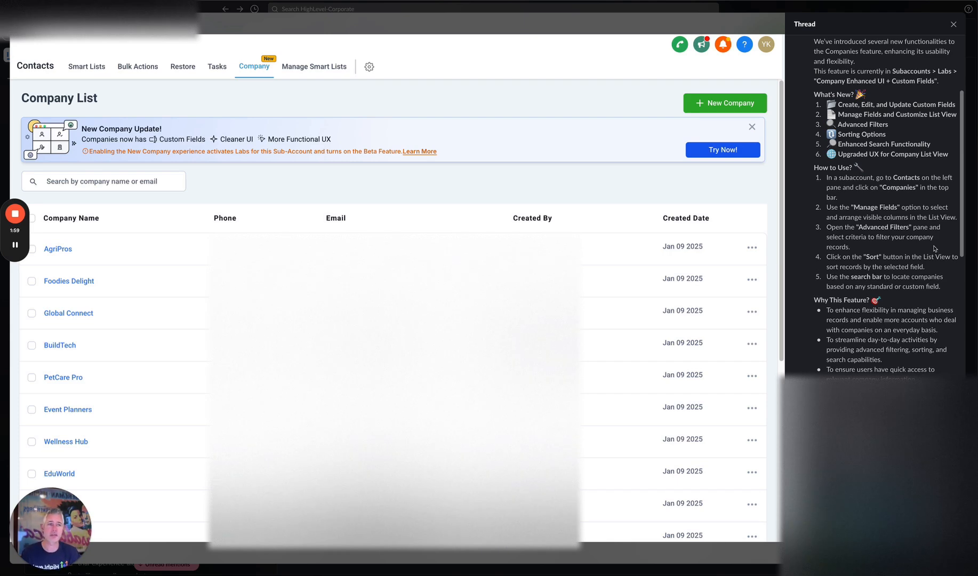
pyautogui.scroll(-3)
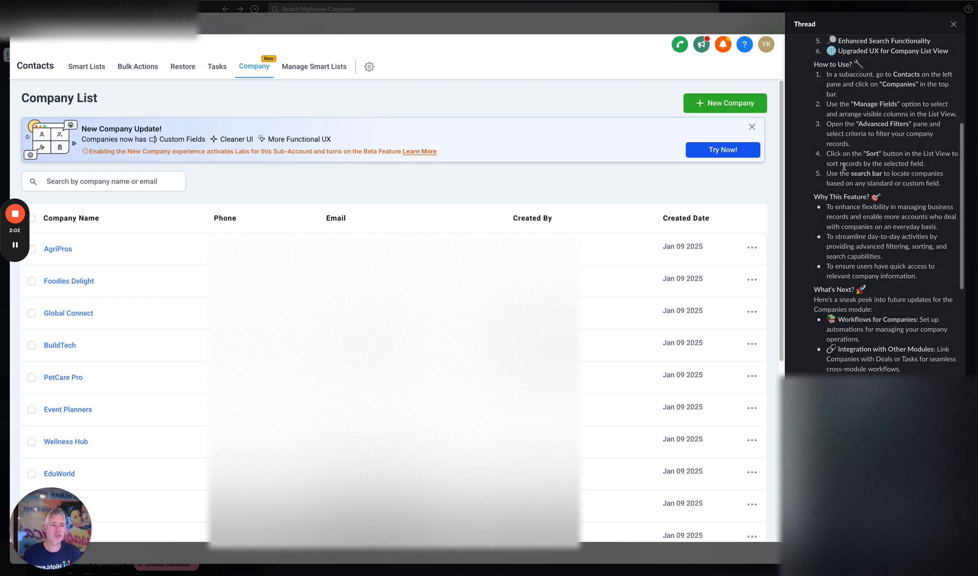